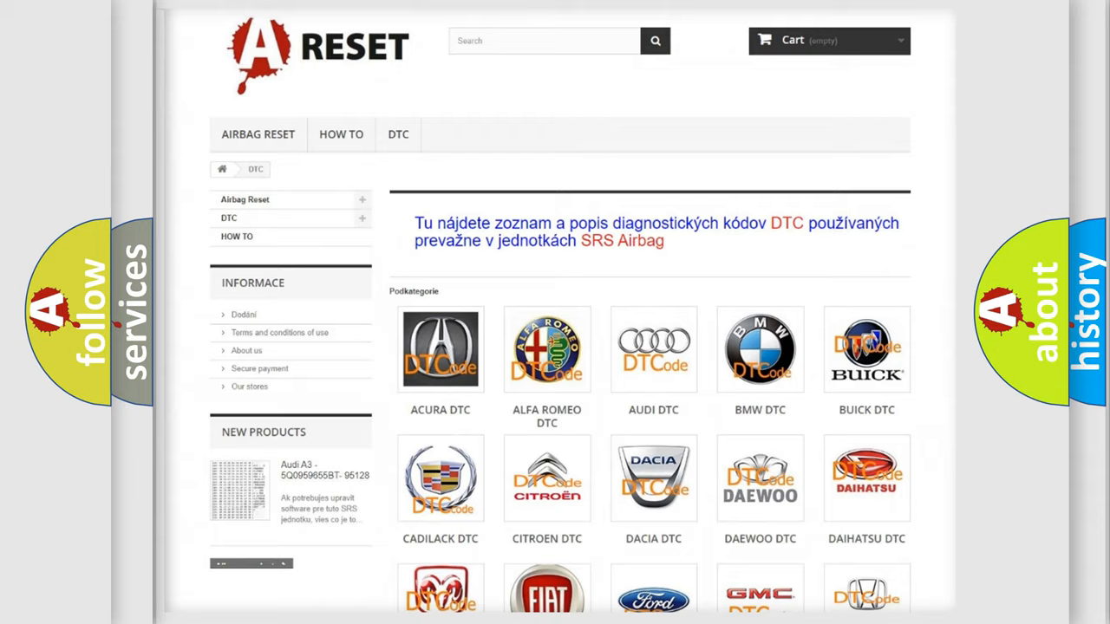
# Open the ALFA ROMEO DTC tile and scroll through codes like B0003-01 and C2510-14.
pyautogui.scroll(3)
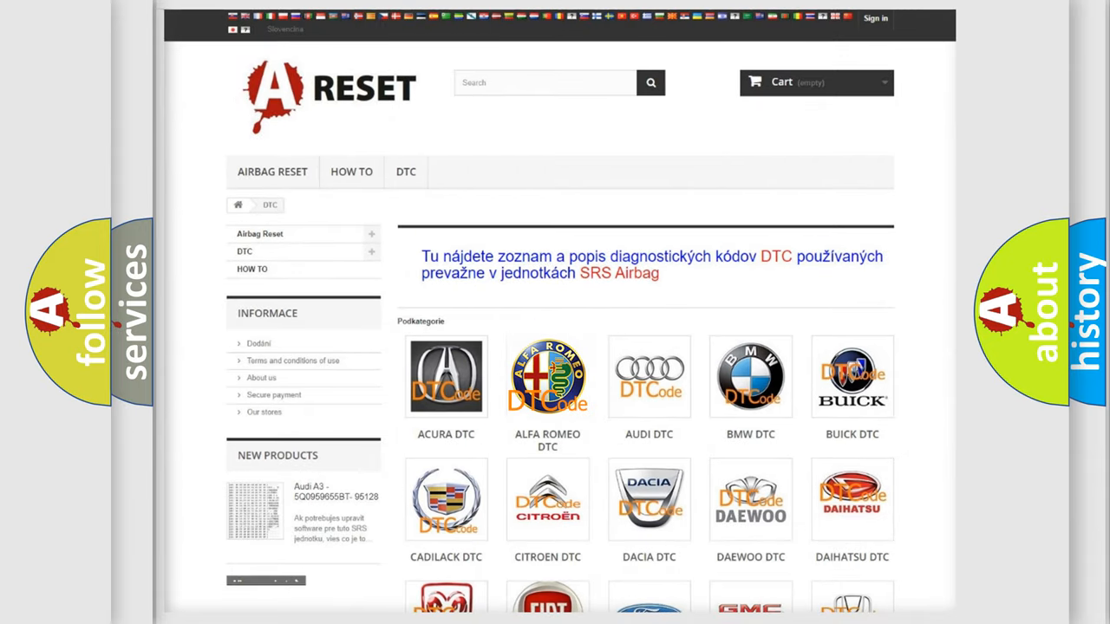
pyautogui.click(547, 376)
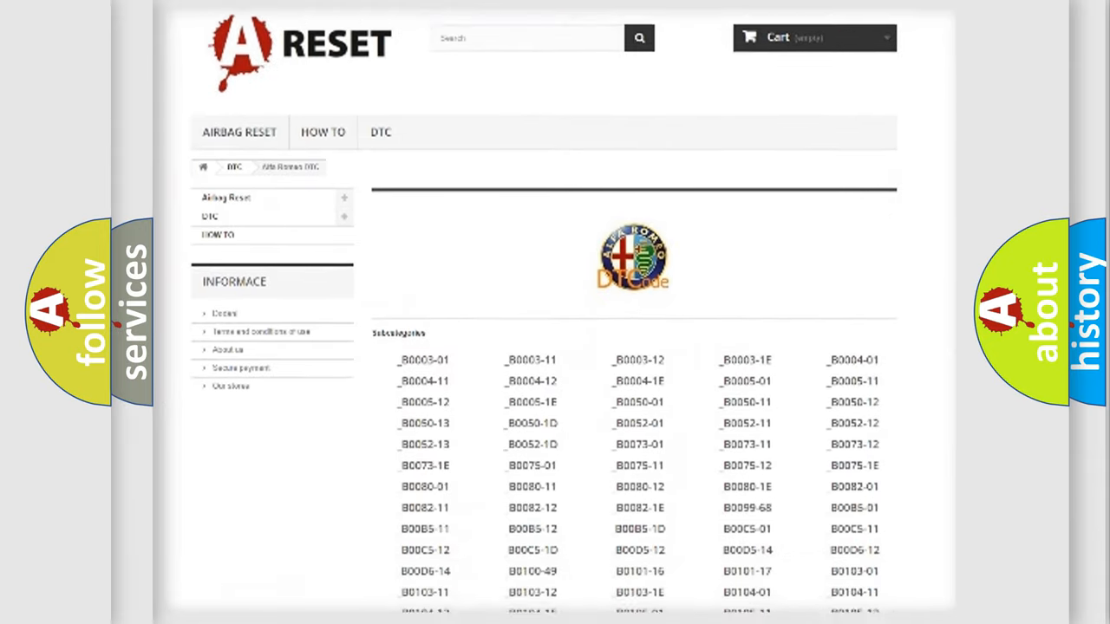
pyautogui.scroll(-3)
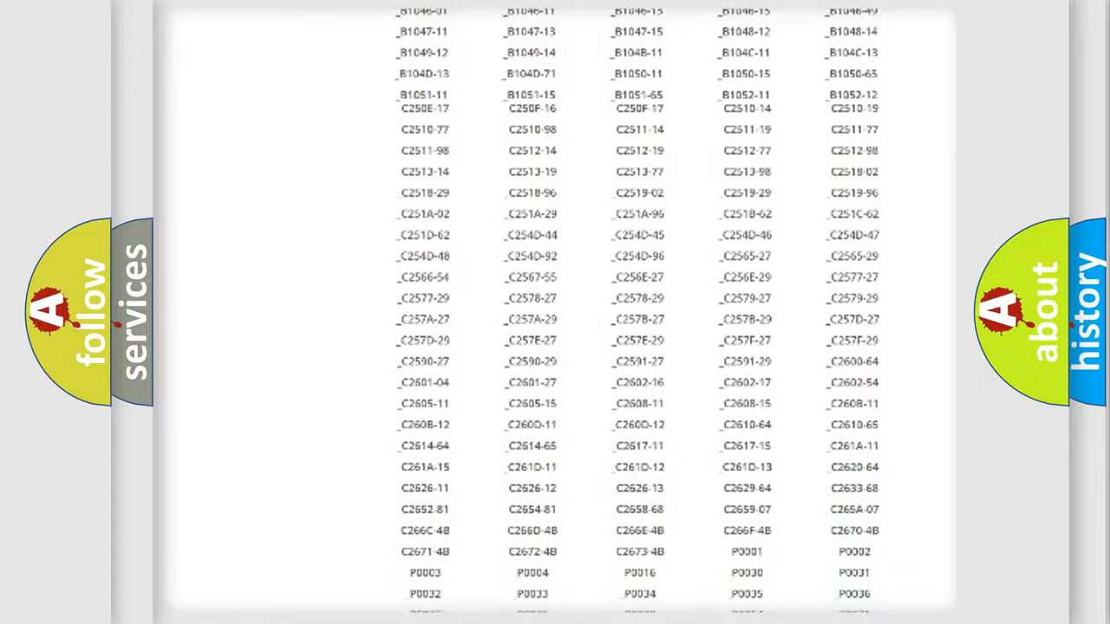
pyautogui.scroll(3)
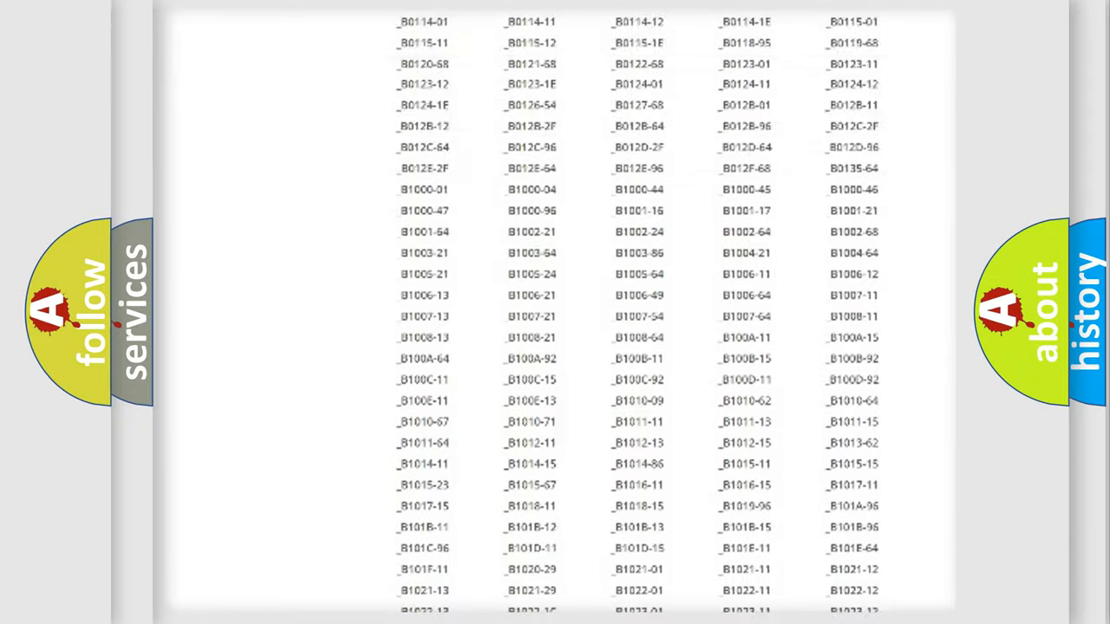
pyautogui.scroll(3)
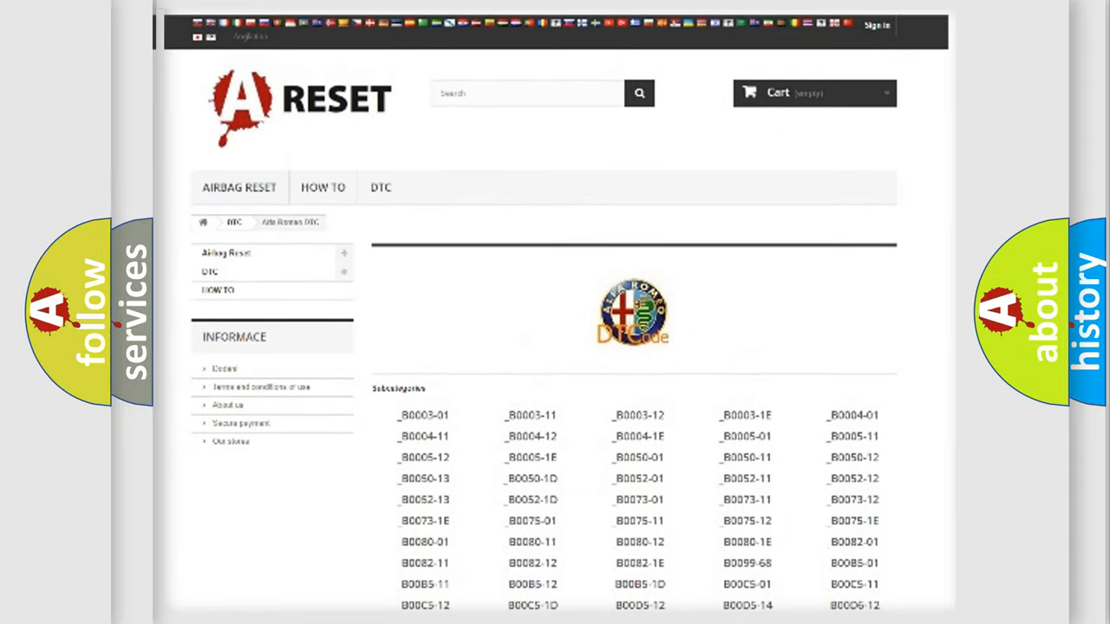